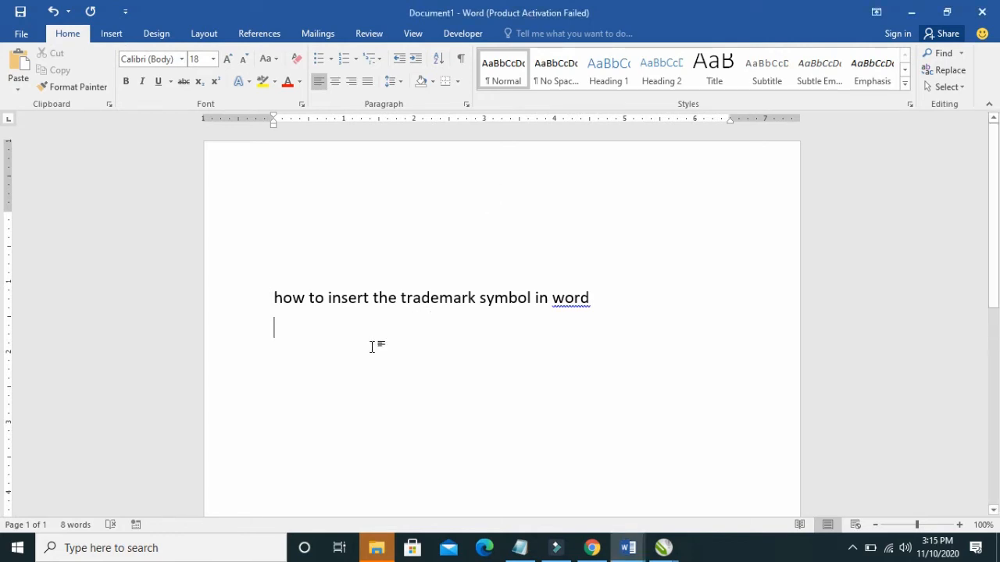
Type 'trademark' on the line beneath the title sentence
{"action": "type", "text": "tra"}
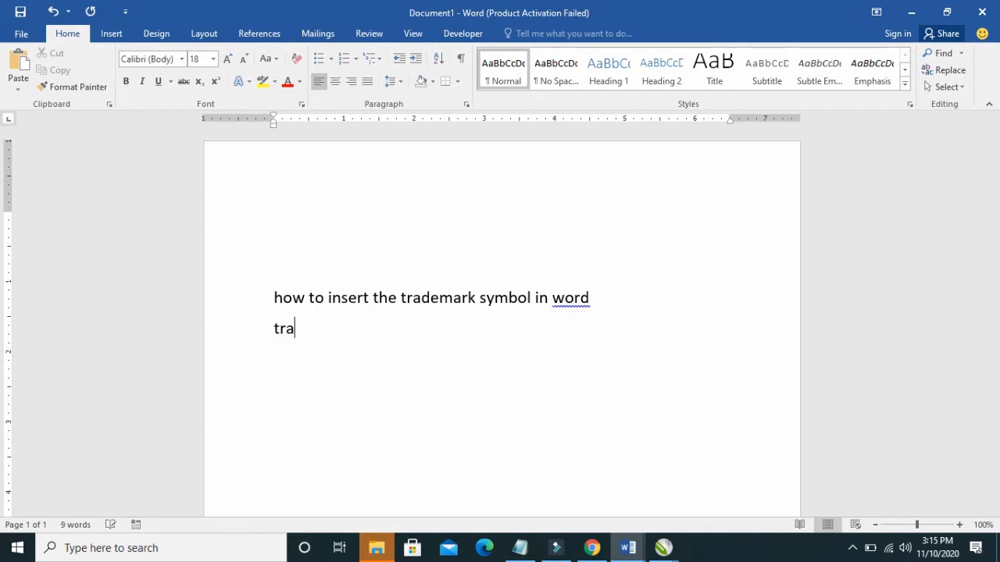
{"action": "type", "text": "de"}
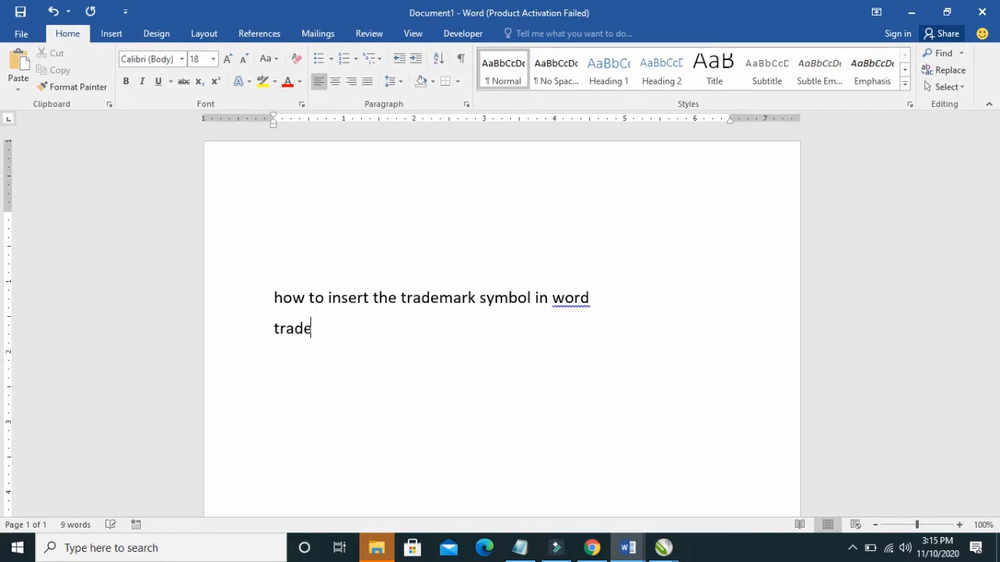
{"action": "type", "text": "mark"}
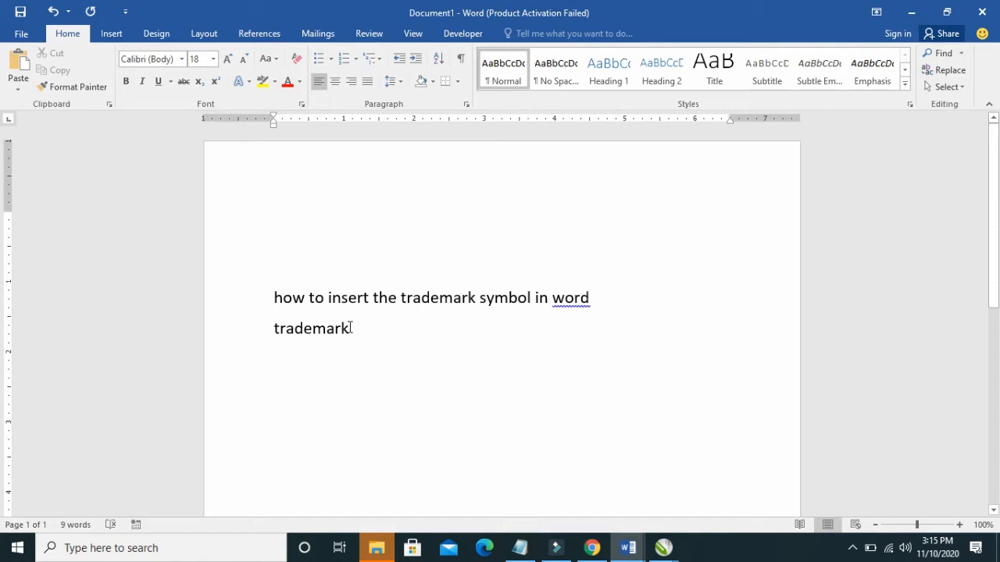
{"action": "key", "text": "Backspace"}
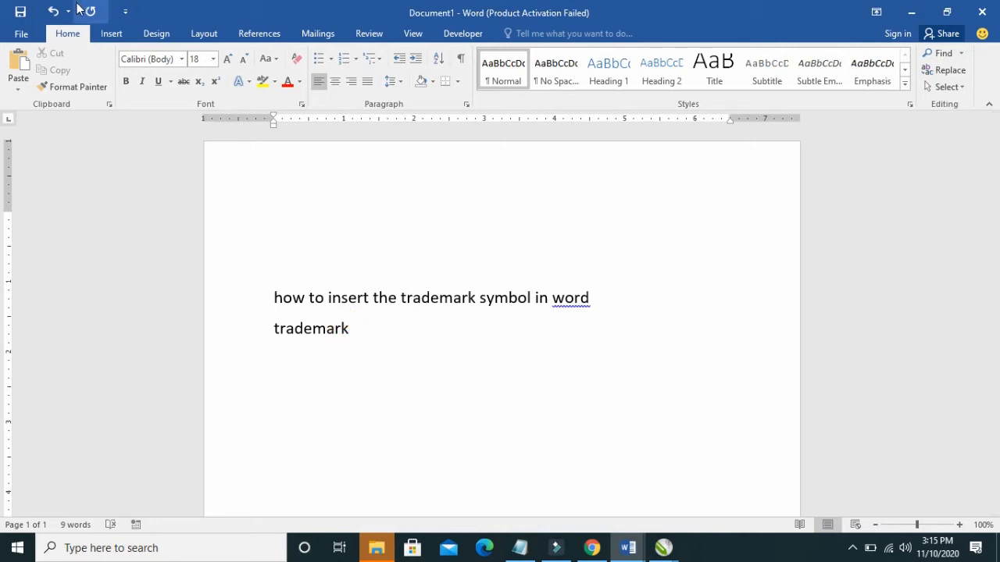
Open the Symbol dialog via Insert > Symbol > More Symbols
{"action": "left_click", "coordinate": [111, 33]}
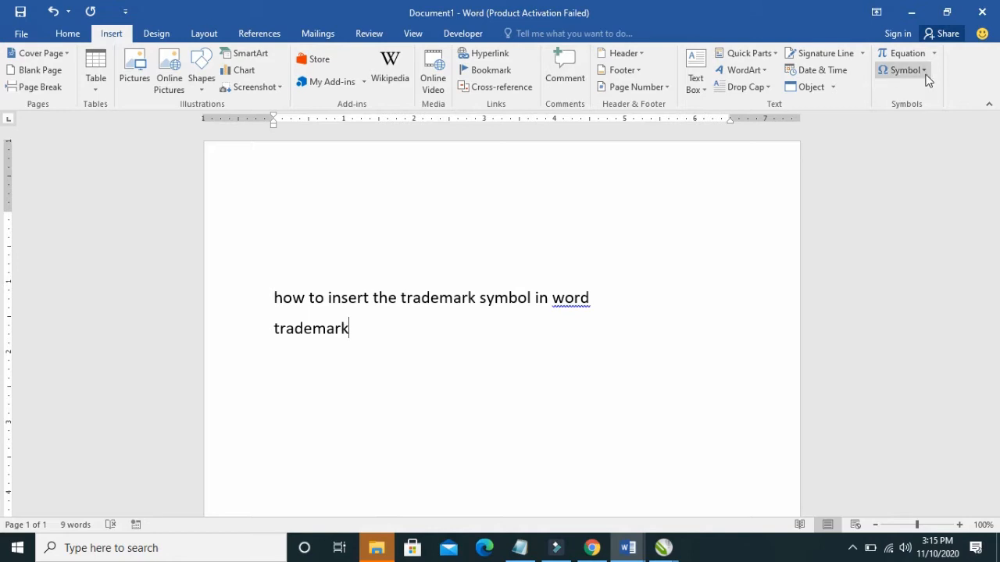
{"action": "left_click", "coordinate": [903, 70]}
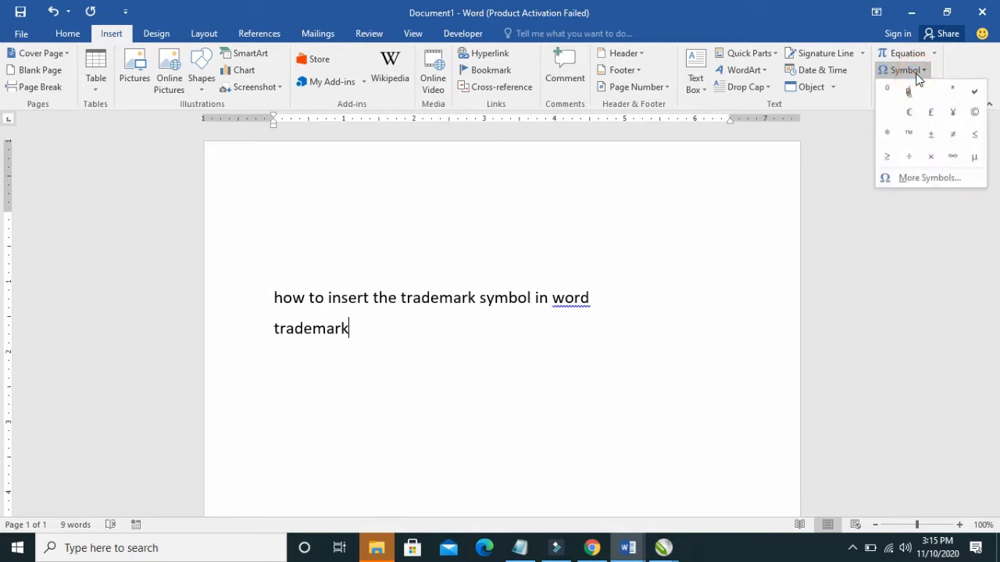
{"action": "left_click", "coordinate": [928, 178]}
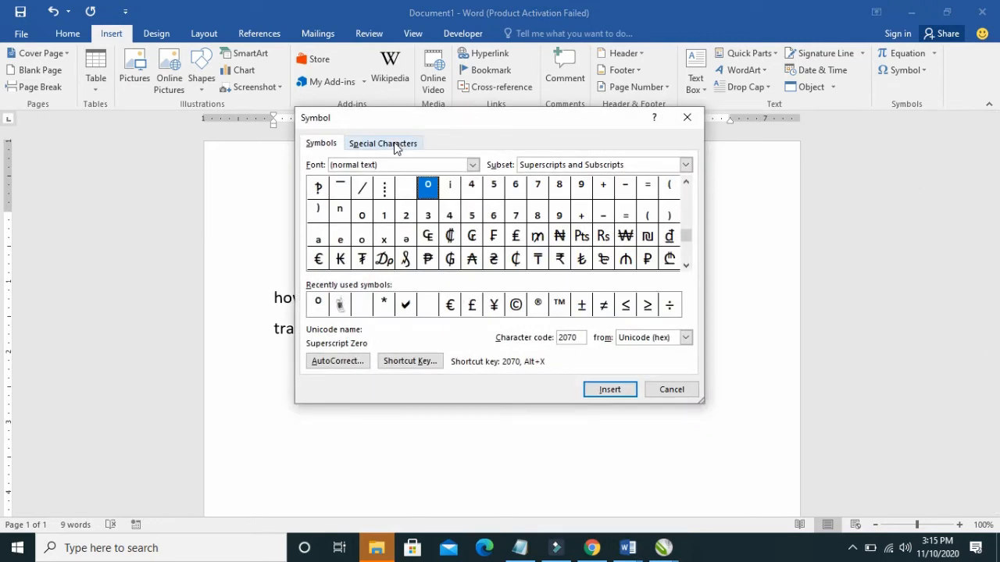
Insert the Trademark character from Special Characters, then close the Symbol dialog
{"action": "left_click", "coordinate": [383, 143]}
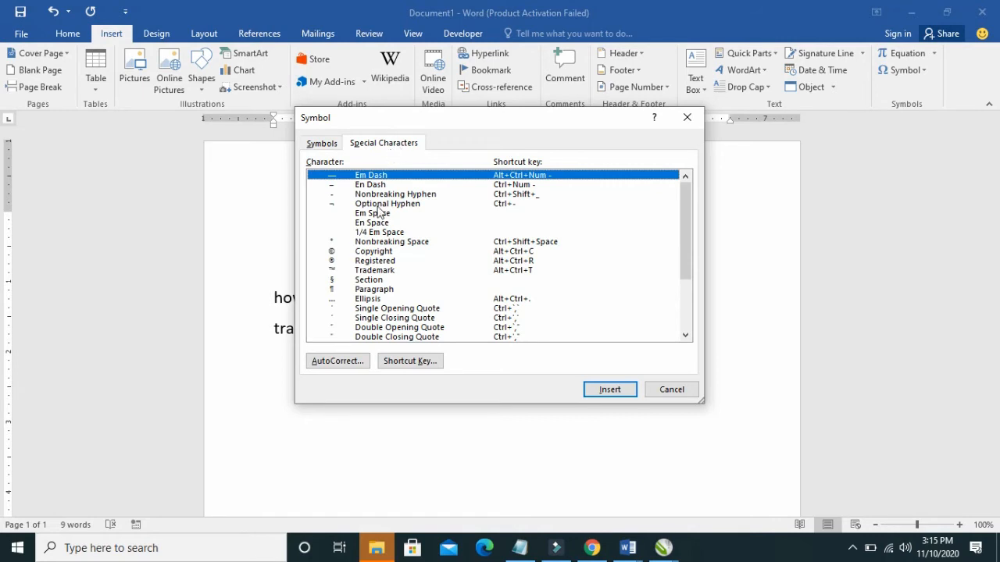
{"action": "mouse_move", "coordinate": [382, 276]}
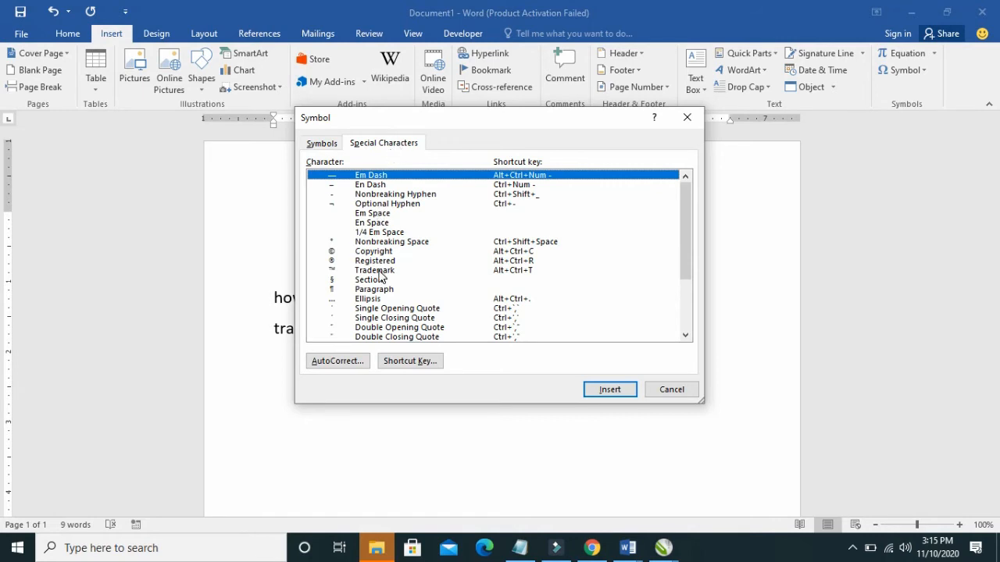
{"action": "left_click", "coordinate": [375, 270]}
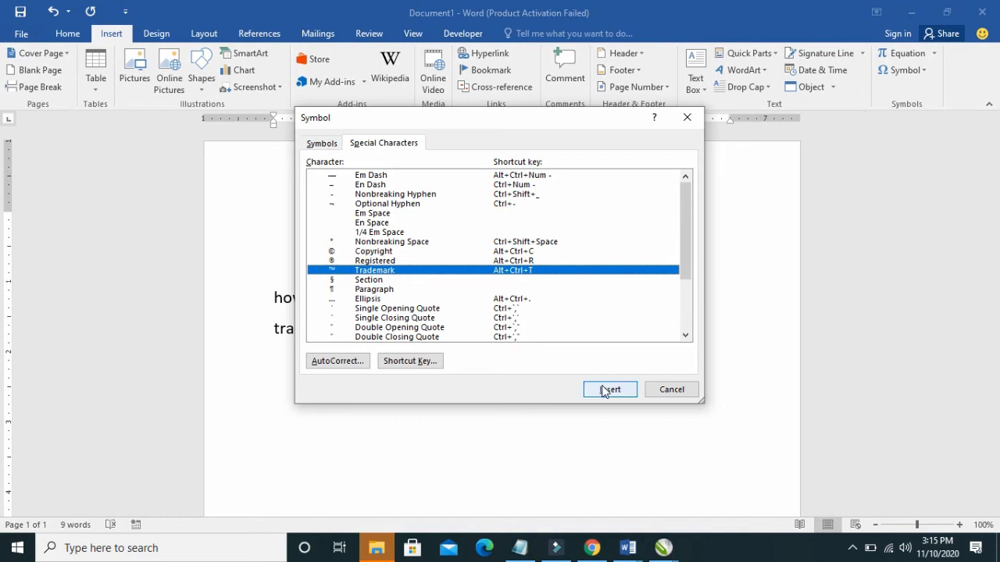
{"action": "left_click", "coordinate": [610, 389]}
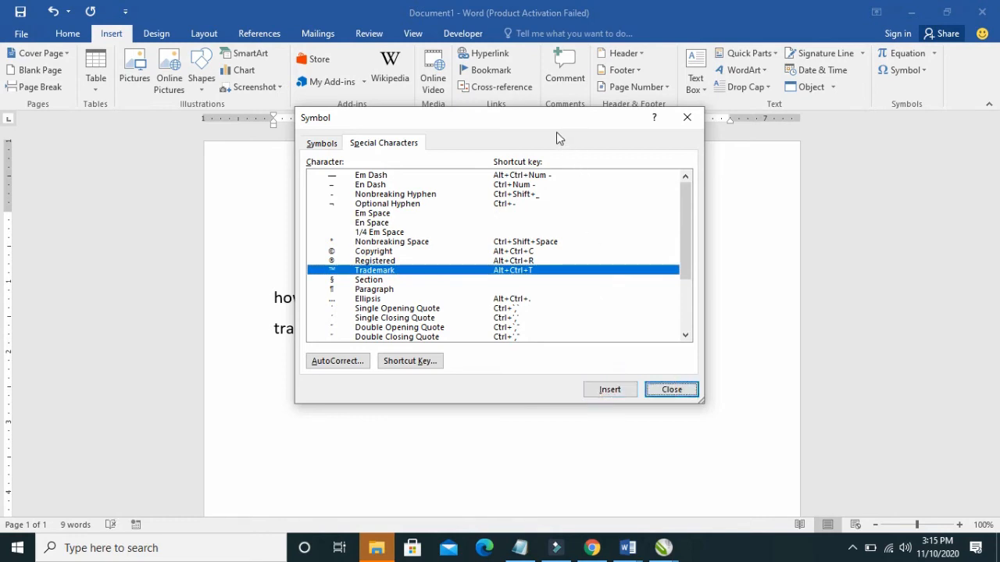
{"action": "left_click", "coordinate": [609, 389]}
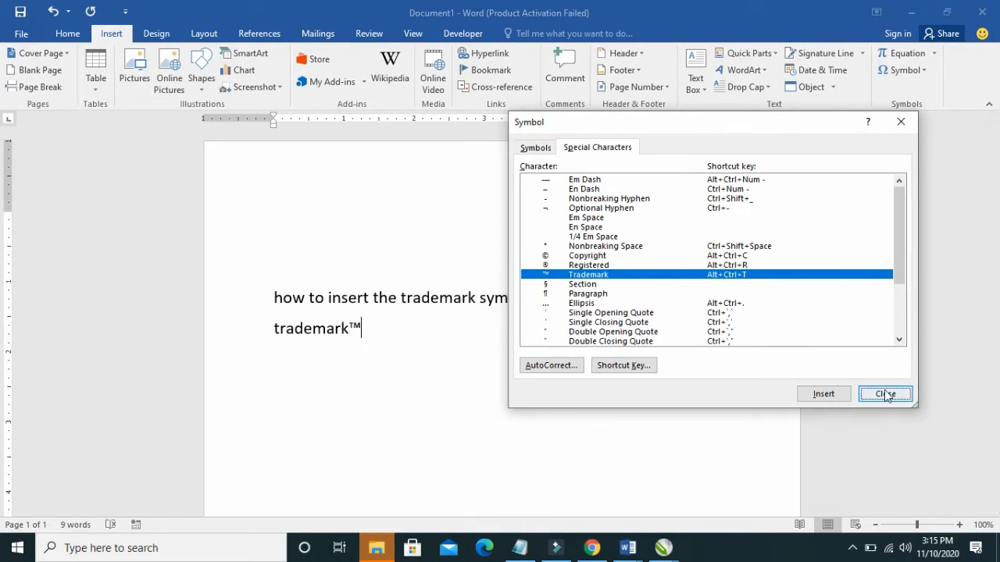
{"action": "left_click", "coordinate": [885, 393]}
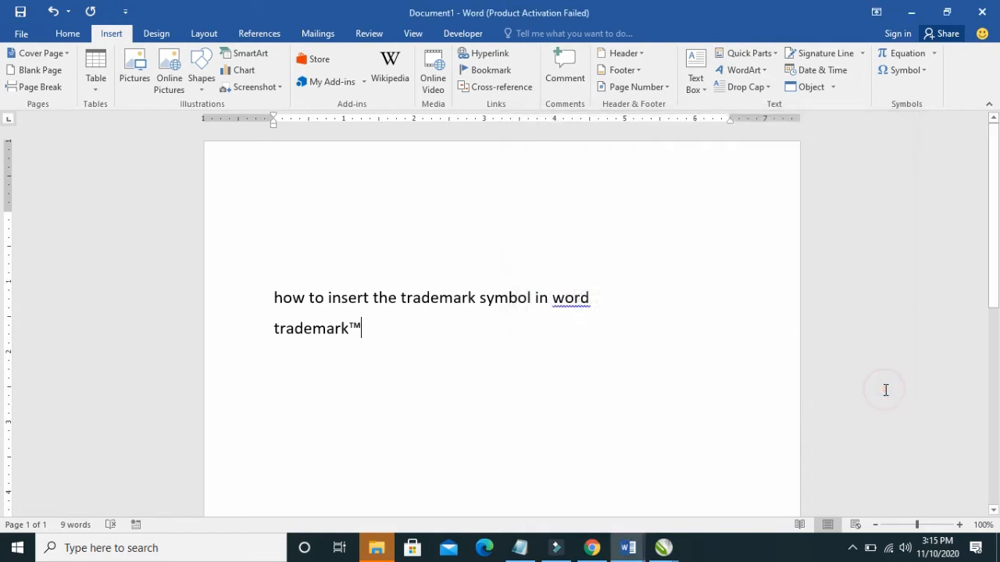
{"action": "mouse_move", "coordinate": [387, 332]}
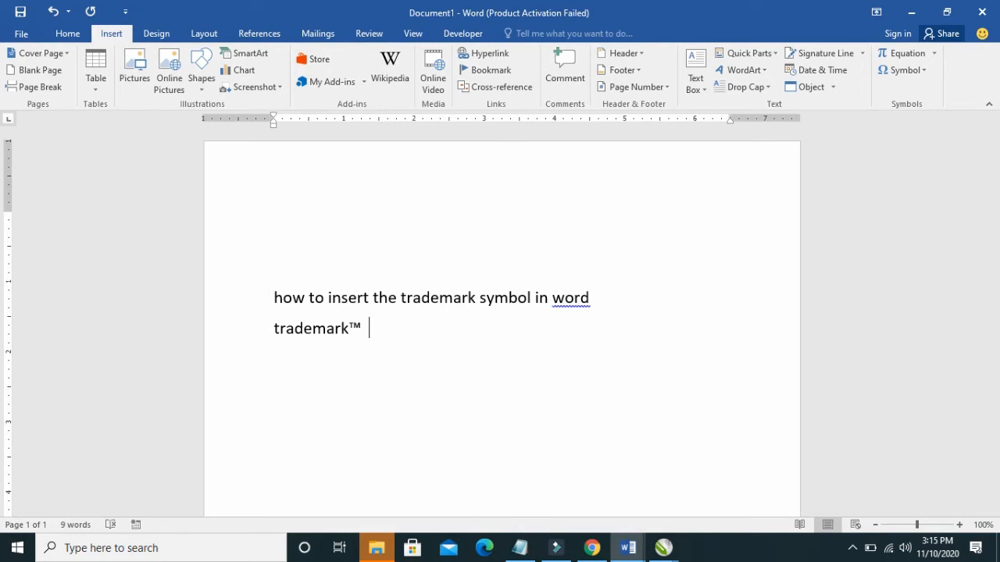
Type '(tm)' after a space so AutoCorrect turns it into ™
{"action": "type", "text": "("}
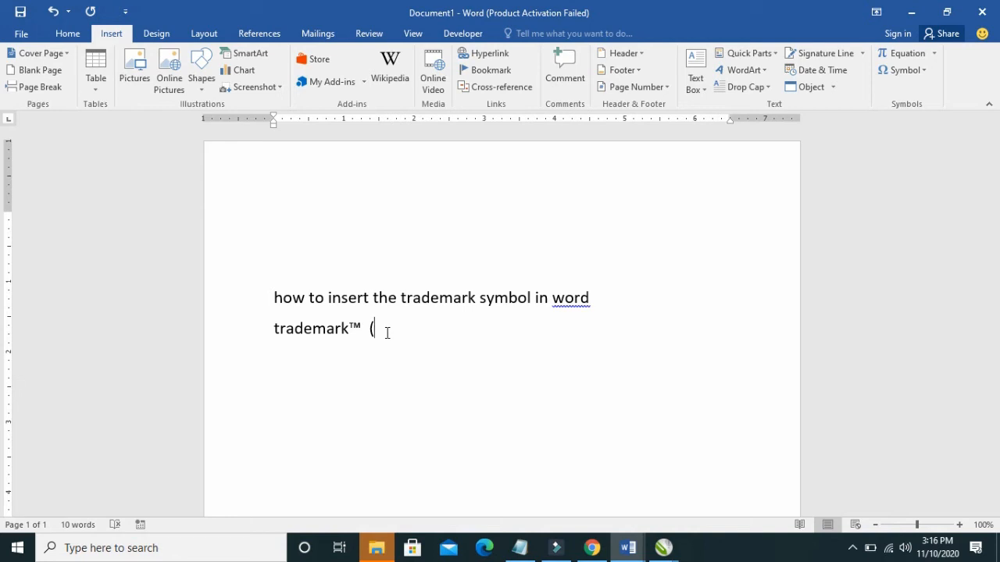
{"action": "type", "text": "tm"}
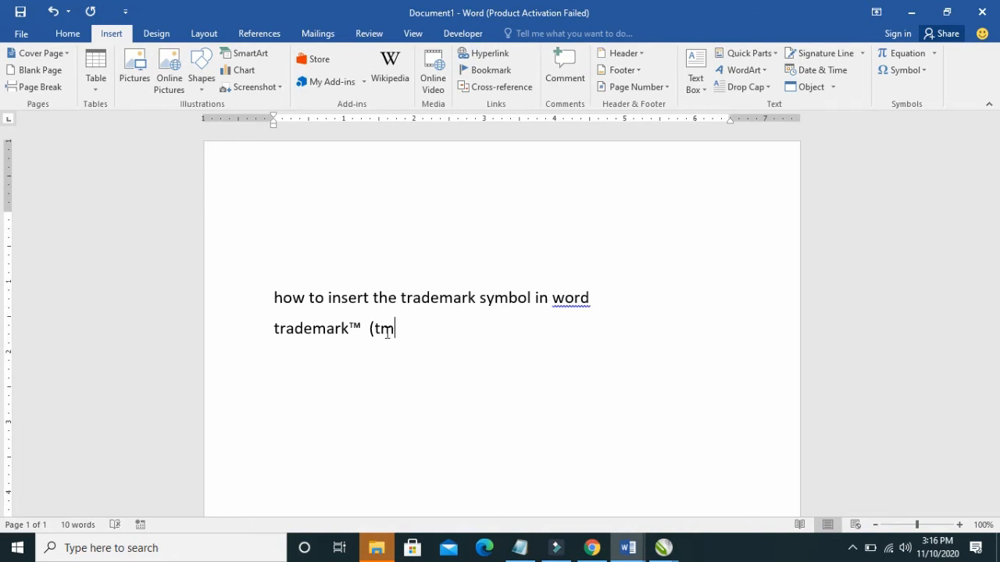
{"action": "type", "text": ")"}
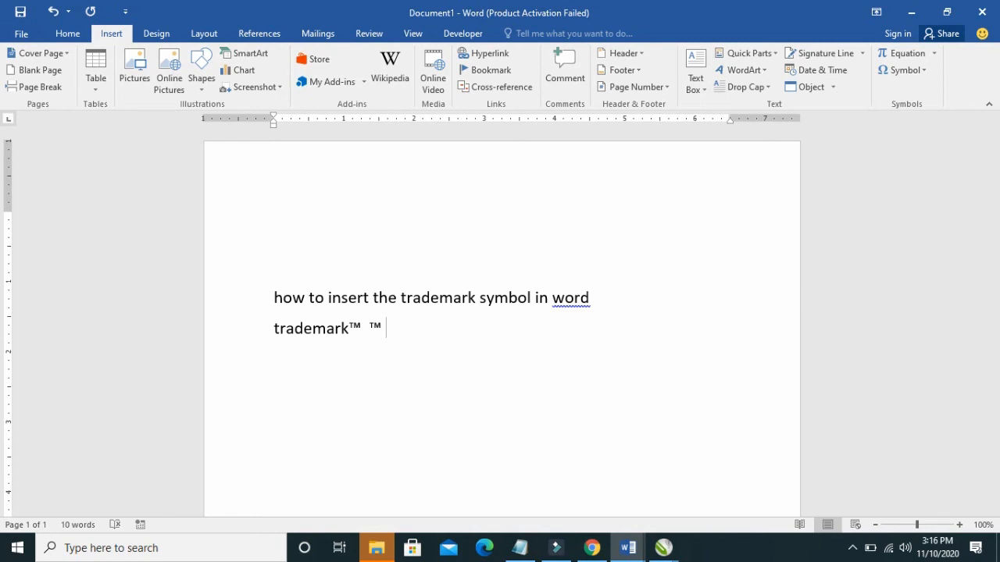
{"action": "mouse_move", "coordinate": [387, 328]}
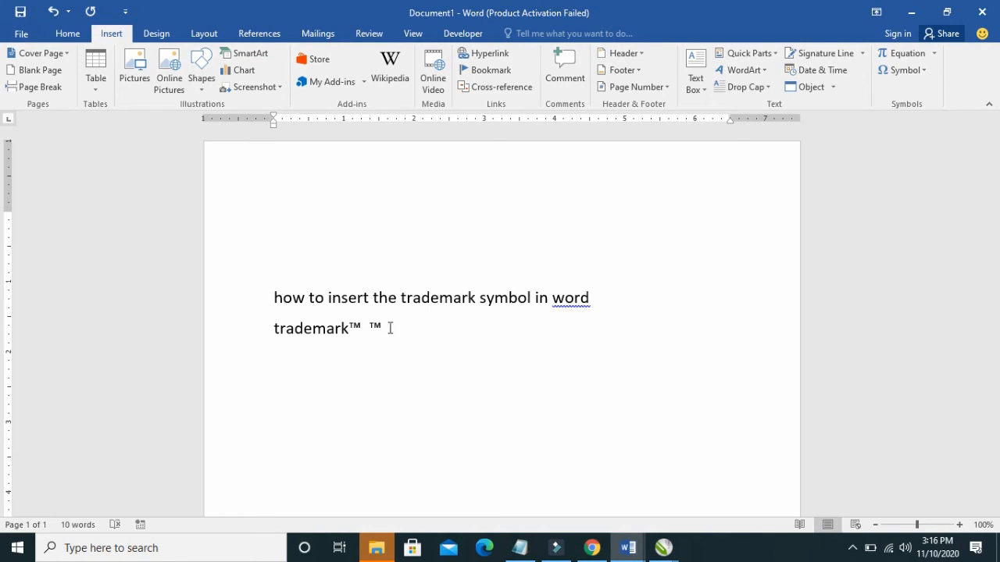
Add a third ™ with the Alt+Ctrl+T shortcut and place the cursor after it
{"action": "type", "text": "TM"}
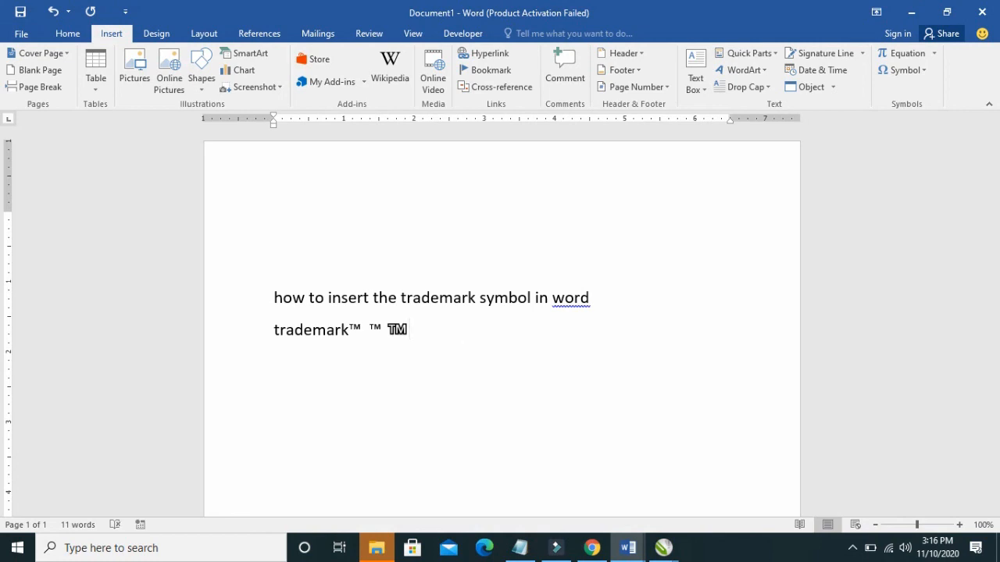
{"action": "left_click", "coordinate": [407, 329]}
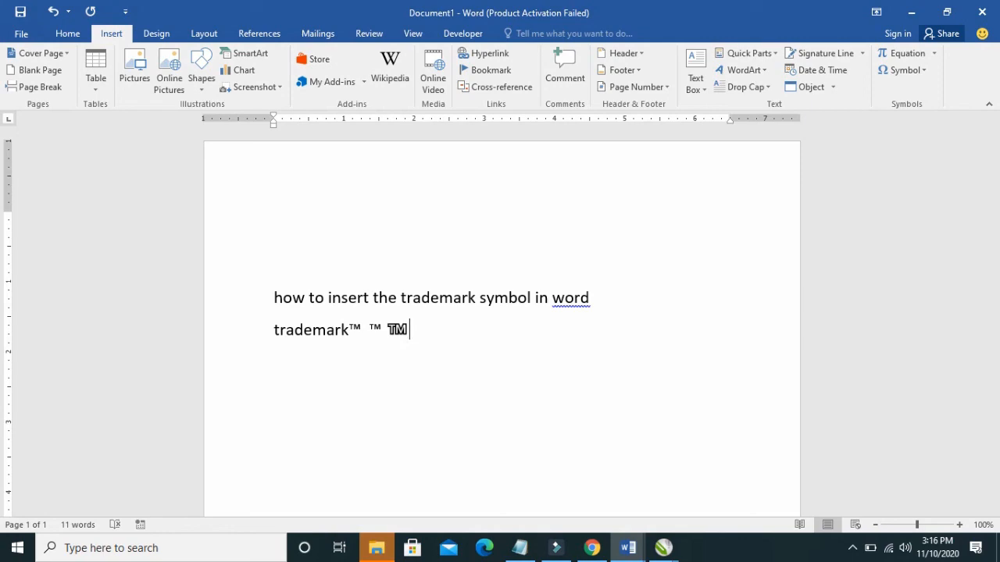